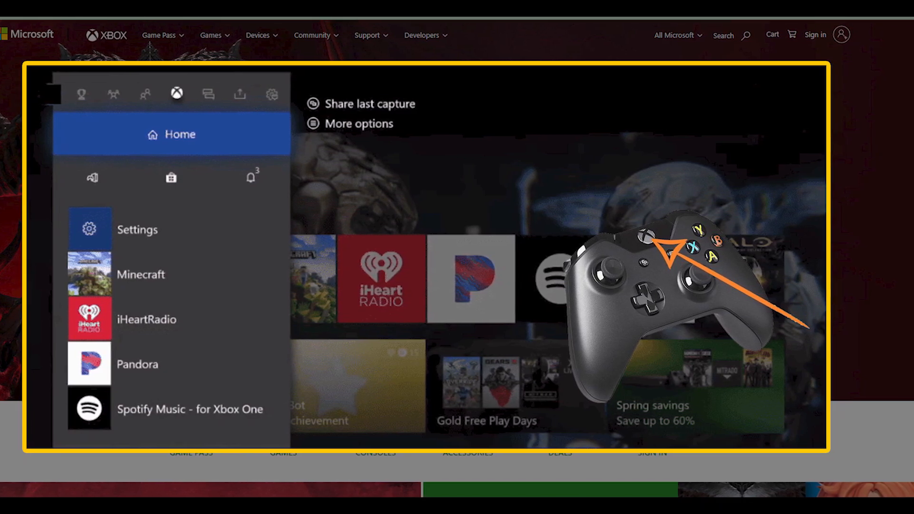
- Reach the Account settings page through the guide's System section and Settings
{"action": "left_click", "coordinate": [271, 94]}
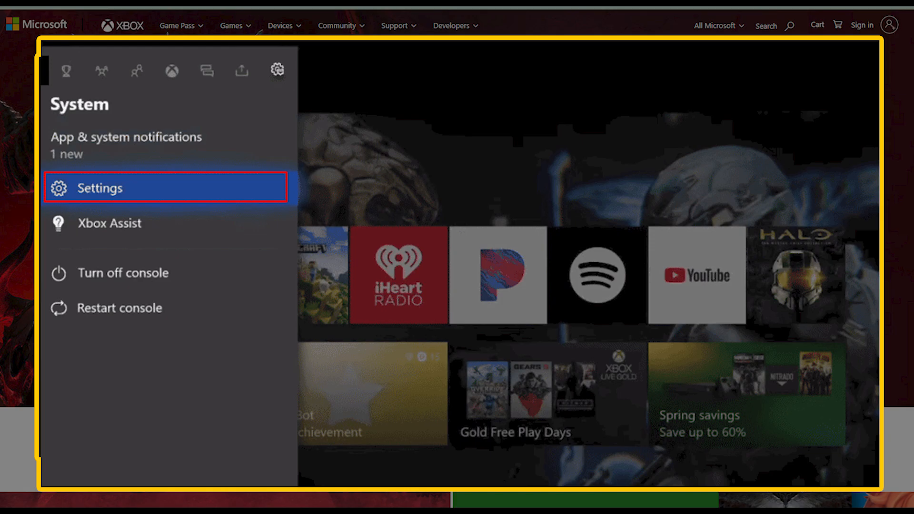
{"action": "left_click", "coordinate": [99, 187]}
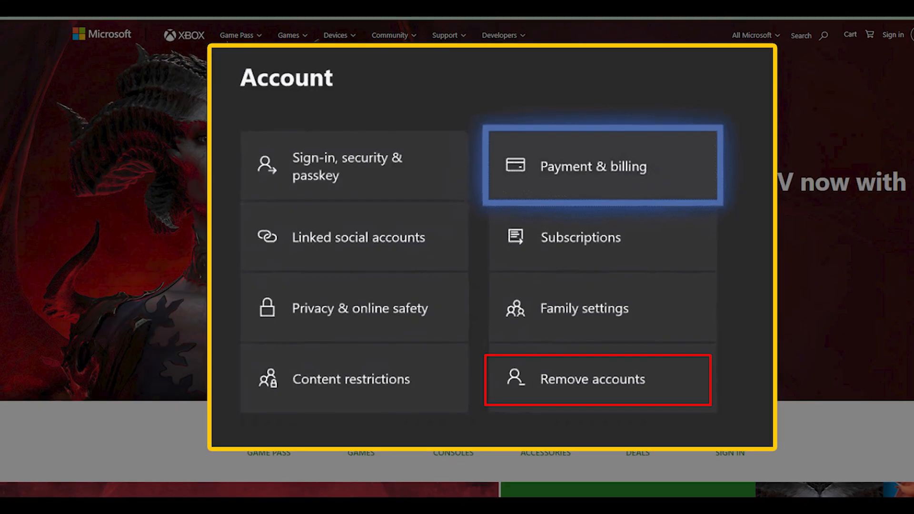
- Show the Remove accounts screen listing the three signed-in profiles
{"action": "left_click", "coordinate": [593, 379]}
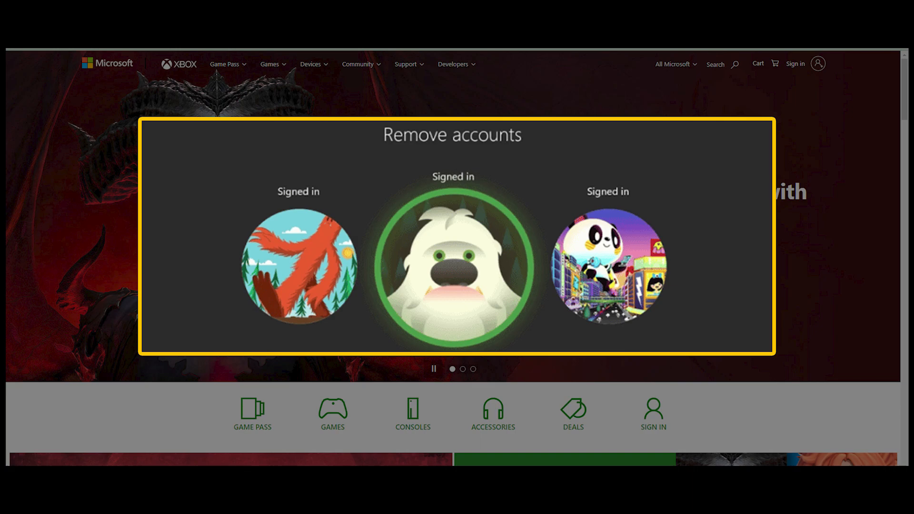
{"action": "scroll", "scroll_direction": "down", "scroll_amount": 3}
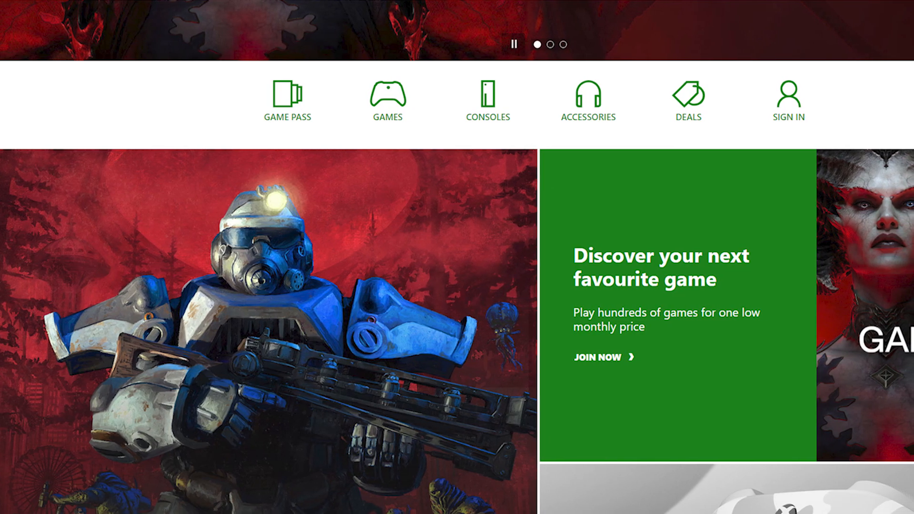